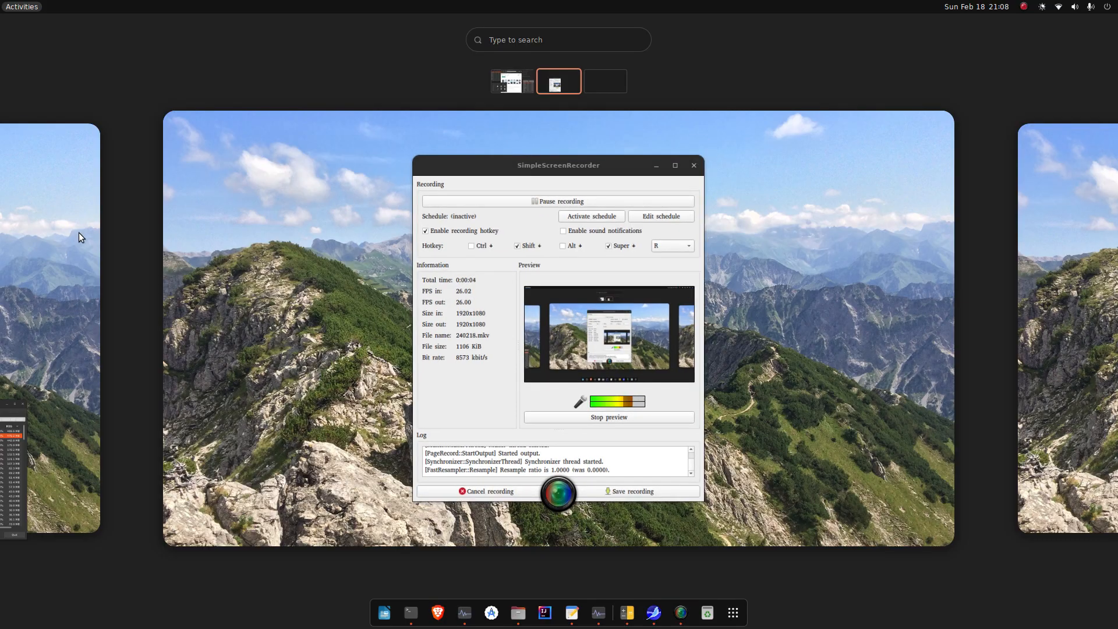
Leave the Activities overview and return to the desktop
{"action": "left_click", "coordinate": [511, 80]}
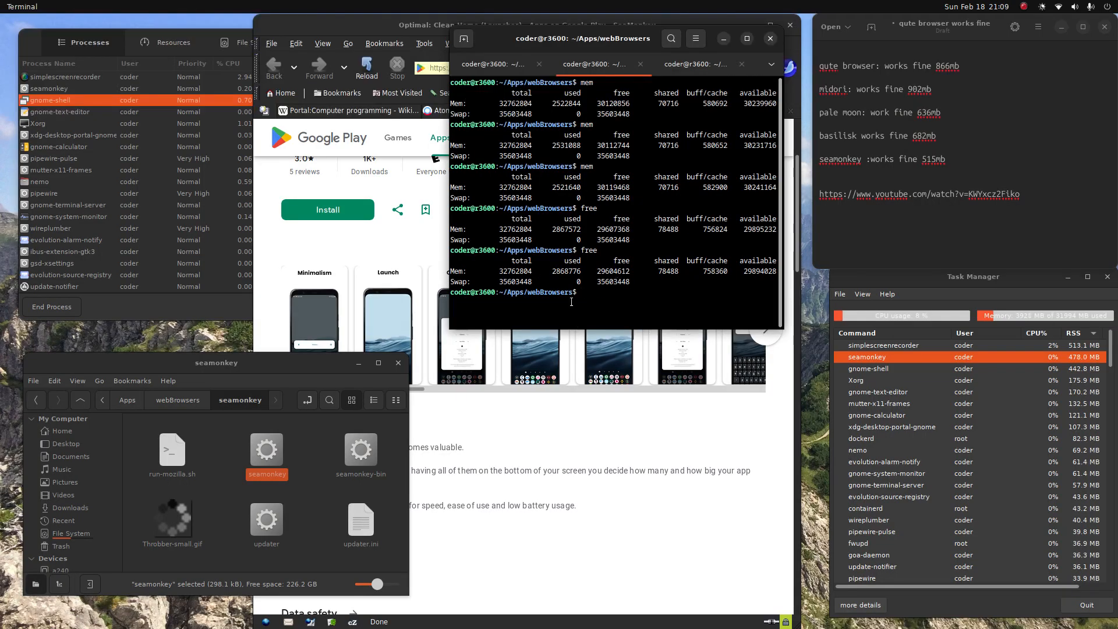
{"action": "mouse_move", "coordinate": [666, 67]}
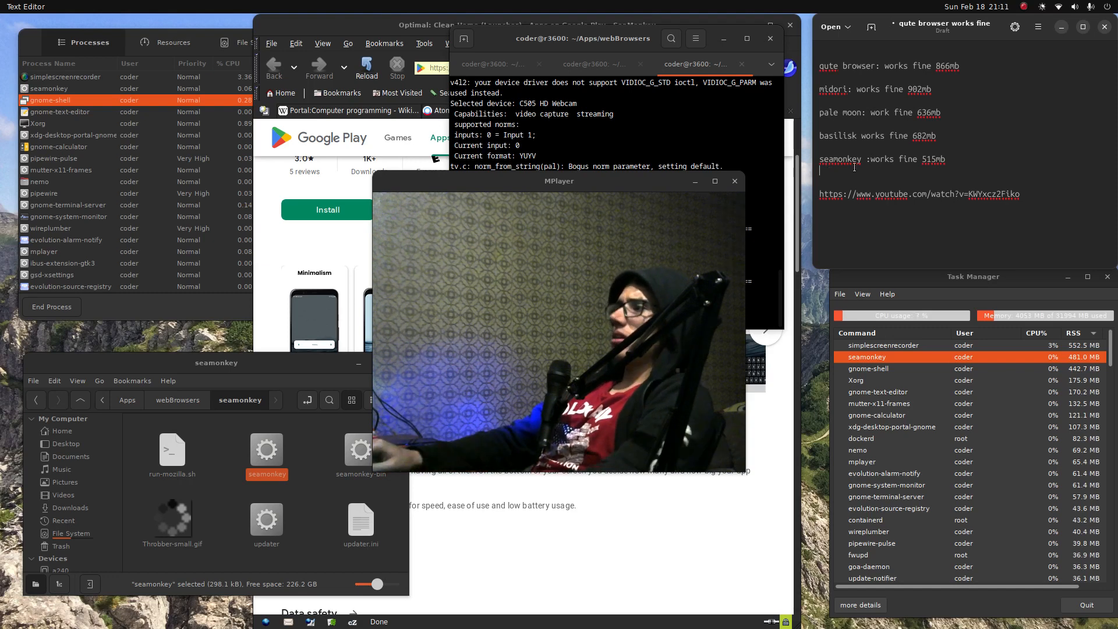
Move the MPlayer webcam window out of the way of the terminal's memory readings
{"action": "right_click", "coordinate": [560, 182]}
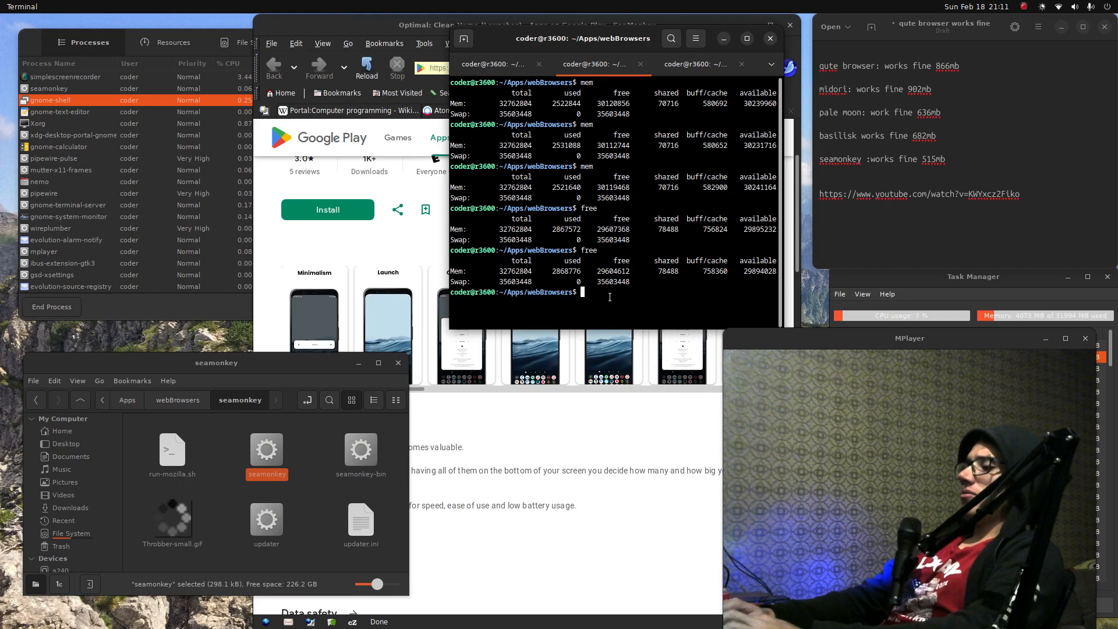
View the ~/bin/mem script in nano
{"action": "type", "text": "nano"}
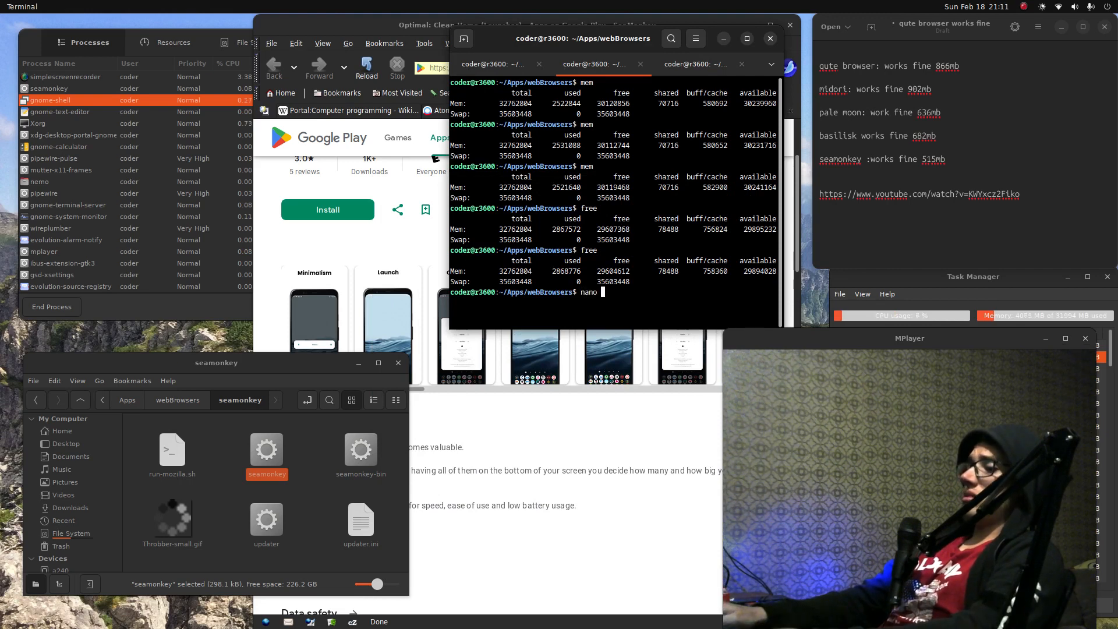
{"action": "type", "text": "~/"}
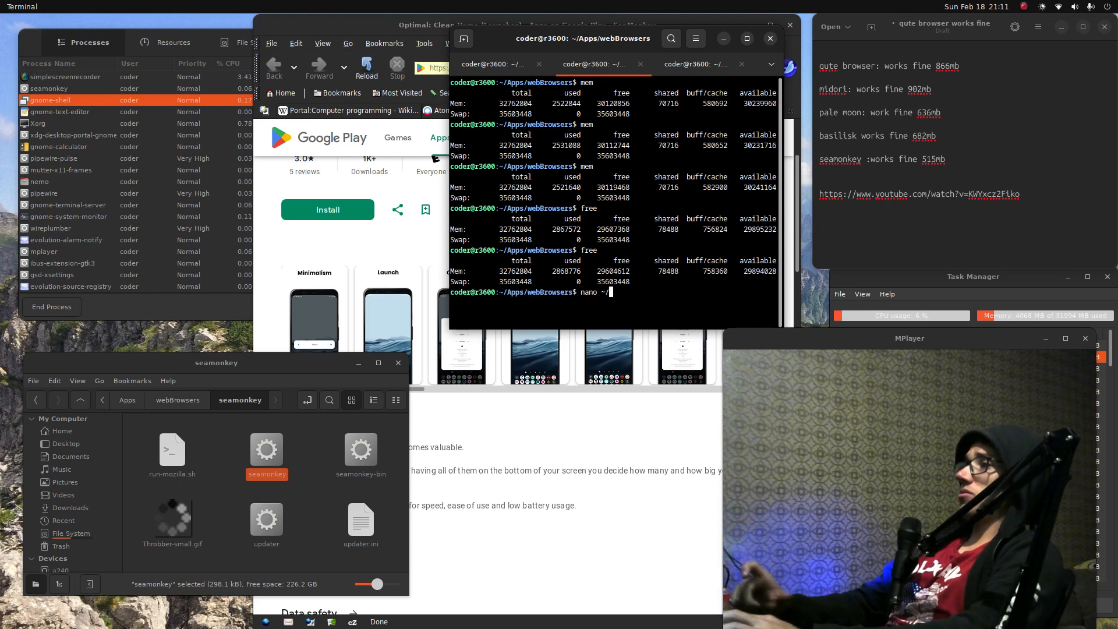
{"action": "type", "text": "bi"}
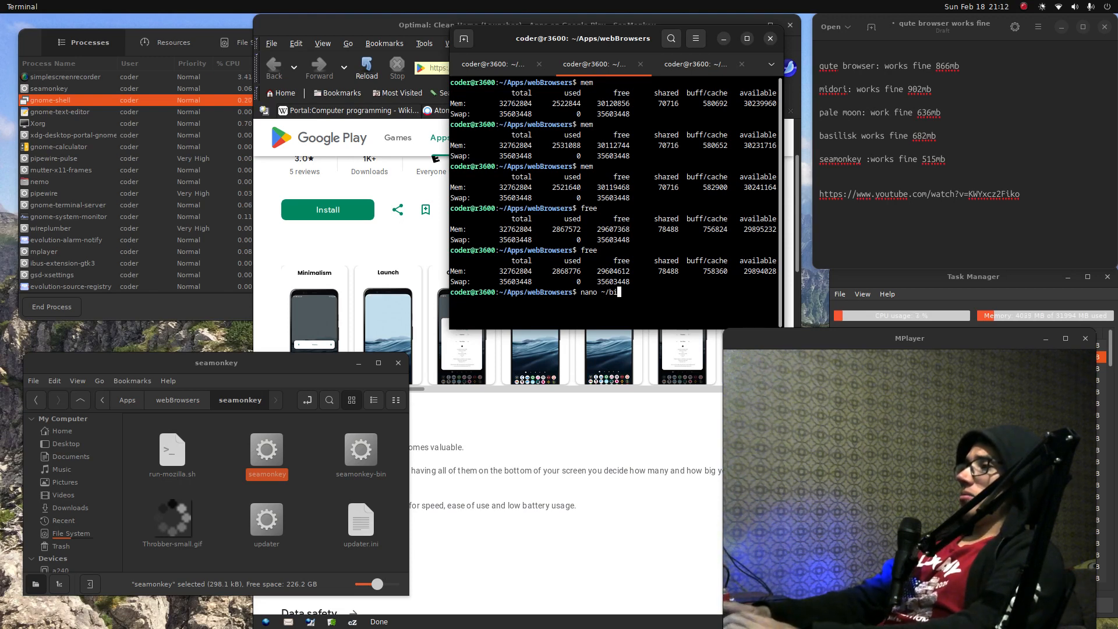
{"action": "key", "text": "Return"}
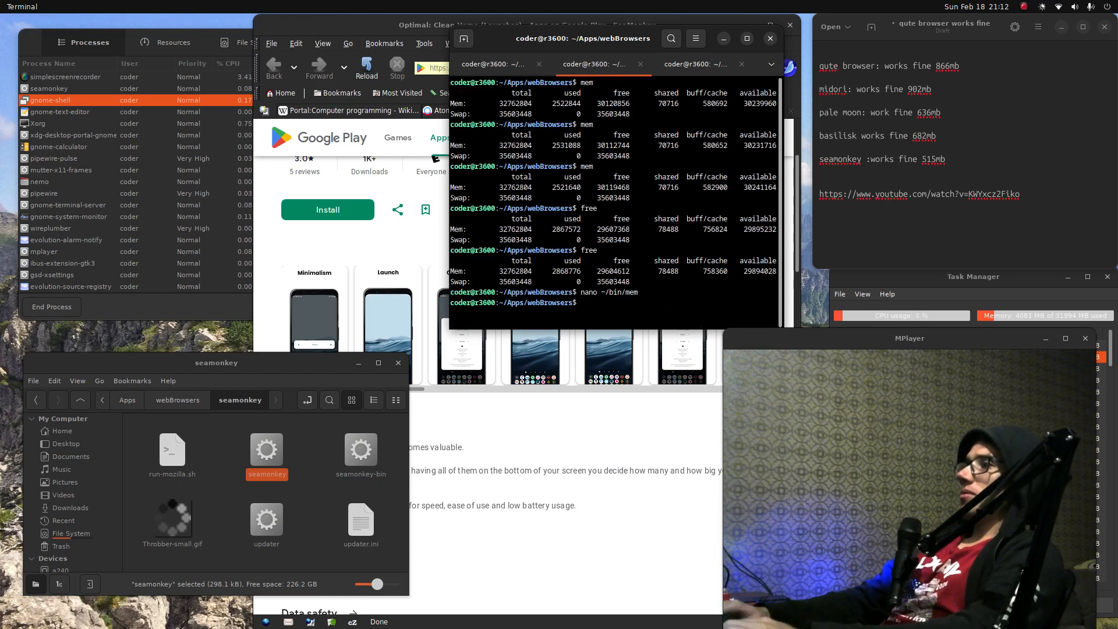
Run mem again for a fresh free-memory report
{"action": "key", "text": "Return"}
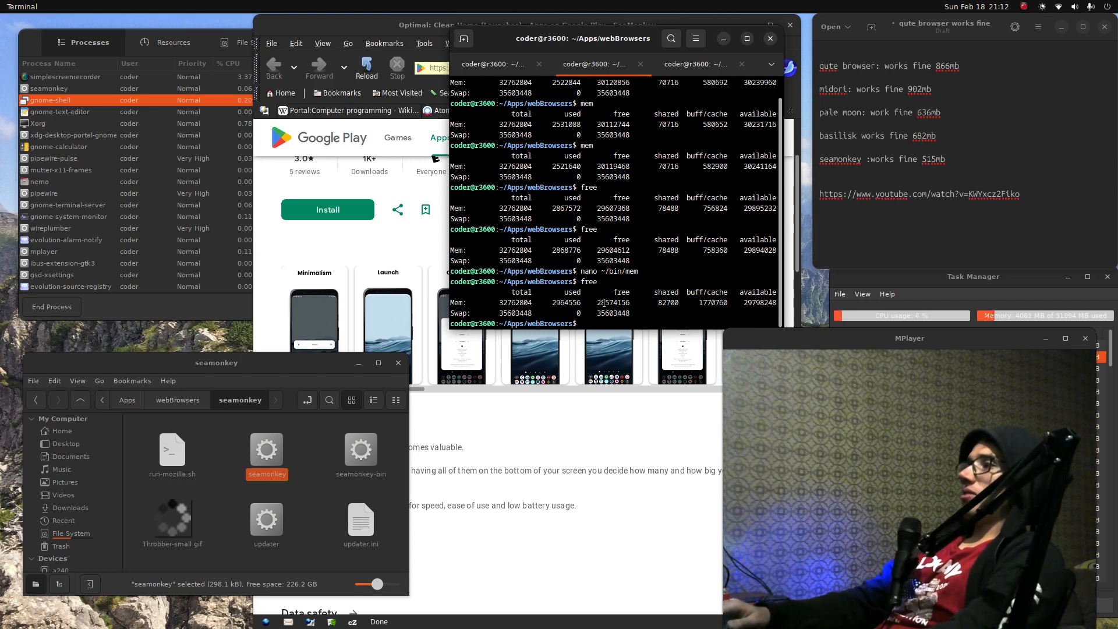
{"action": "type", "text": "mem"}
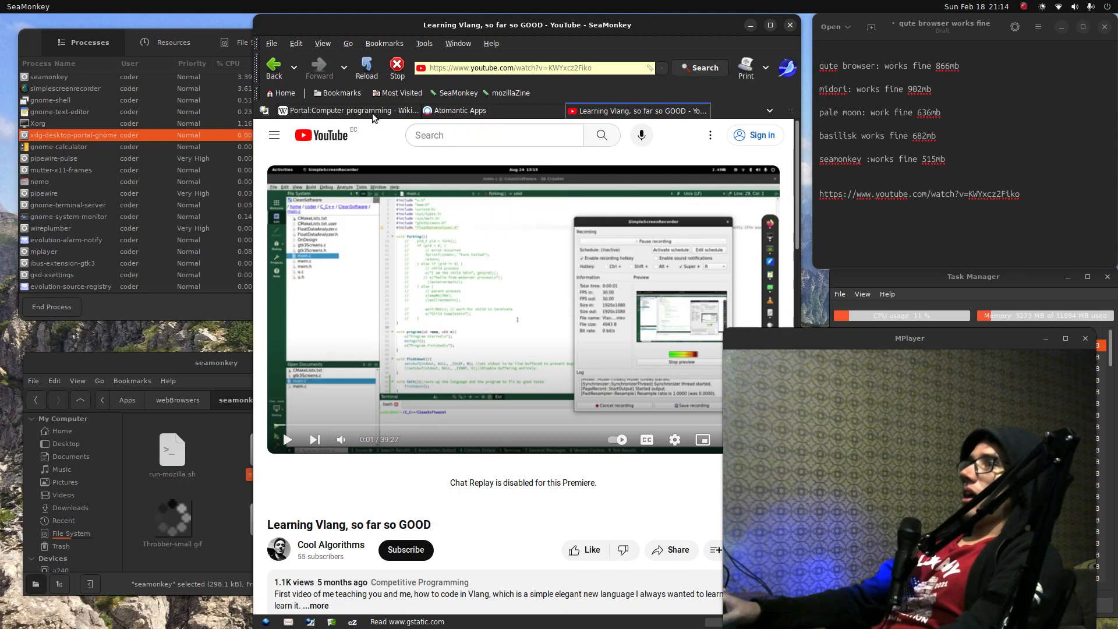
Review the Computer programming Wikipedia page, scrolling down
{"action": "left_click", "coordinate": [348, 111]}
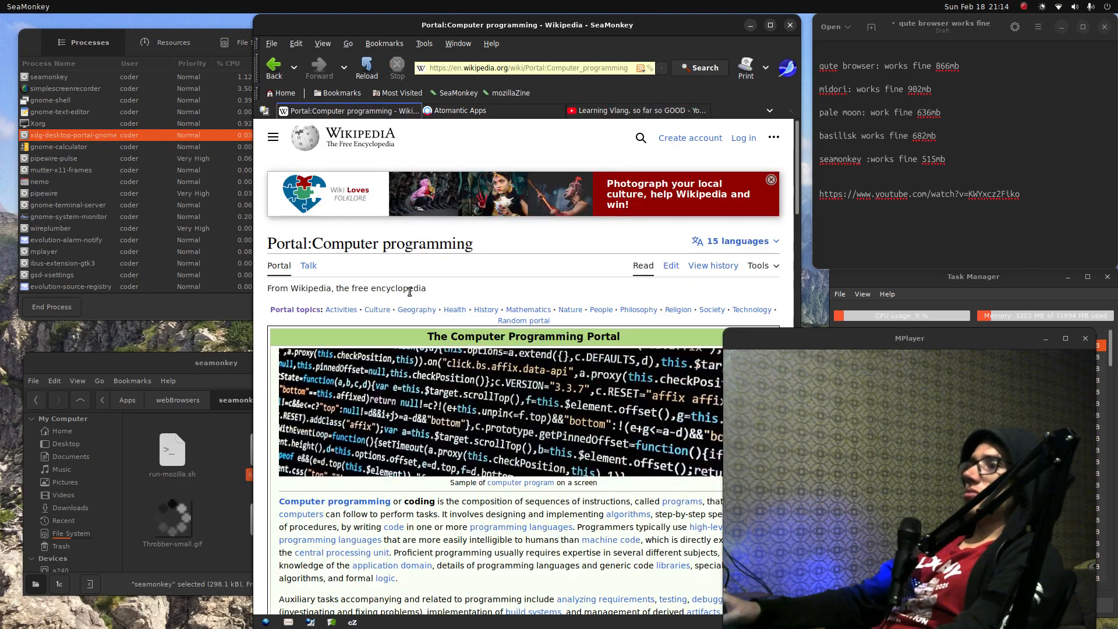
{"action": "scroll", "scroll_direction": "down", "scroll_amount": 3}
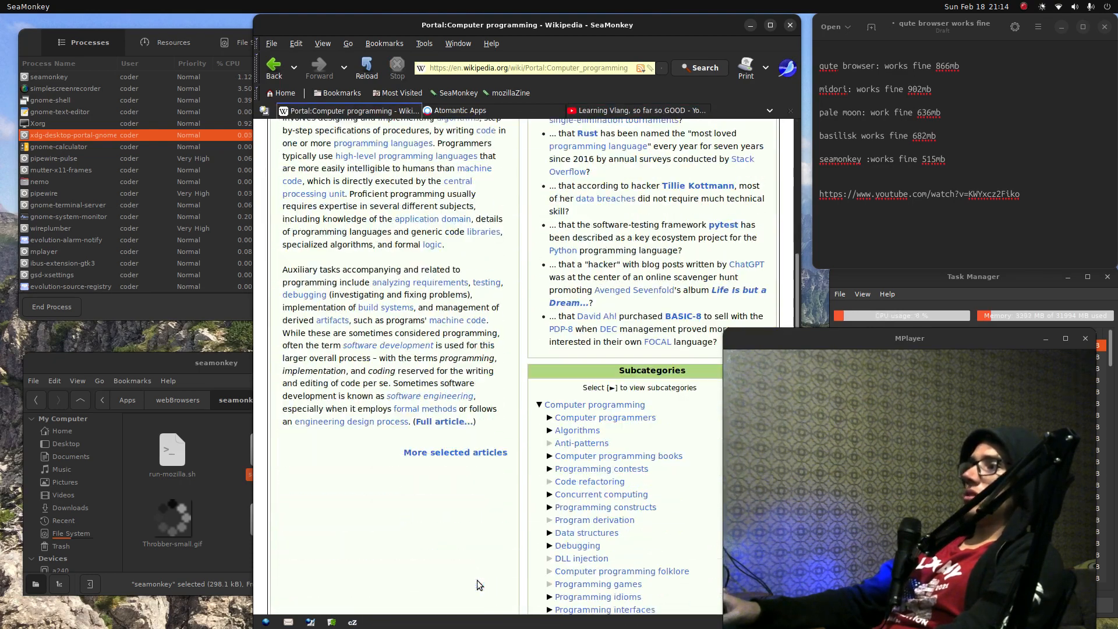
{"action": "scroll", "scroll_direction": "down", "scroll_amount": 3}
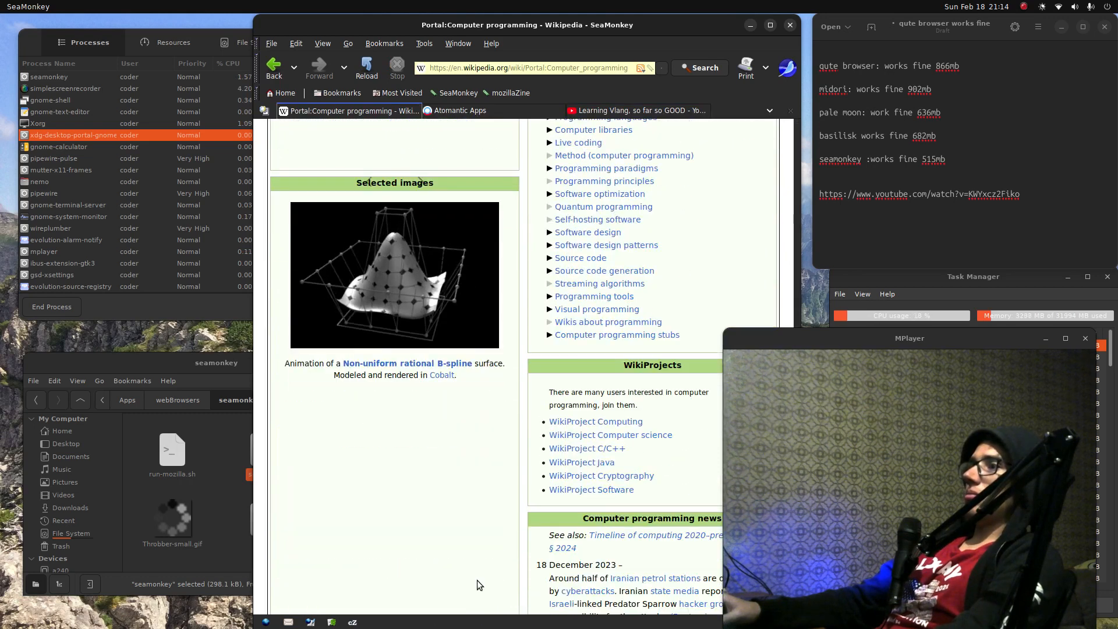
{"action": "mouse_move", "coordinate": [593, 130]}
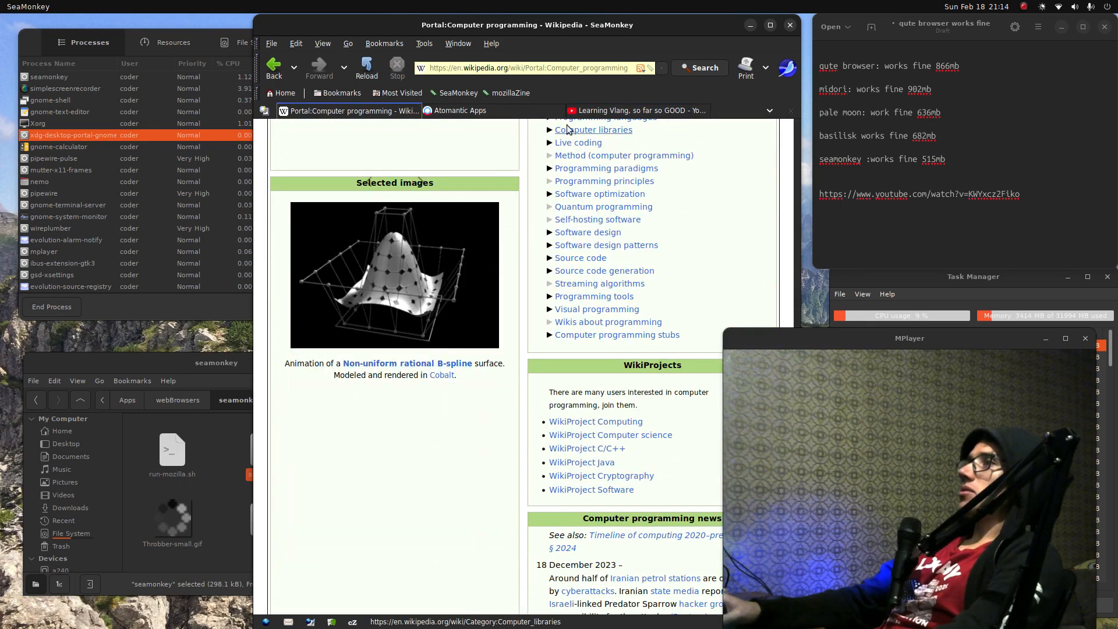
{"action": "mouse_move", "coordinate": [460, 109]}
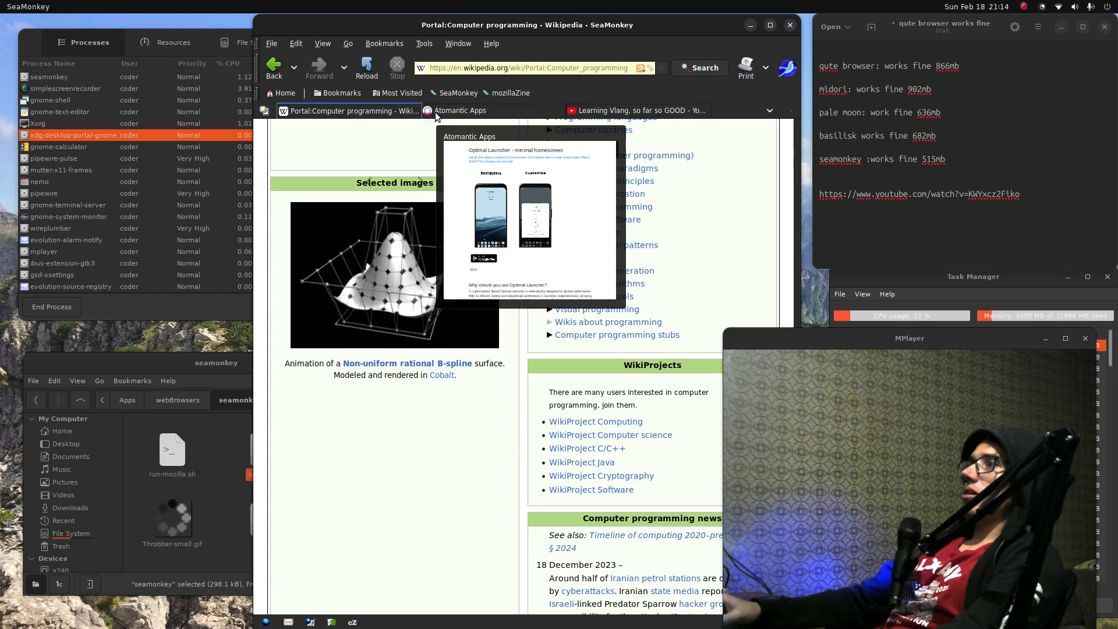
From the Atomantic Apps page, follow the Get it on Google Play badge to the launcher listing
{"action": "left_click", "coordinate": [460, 110]}
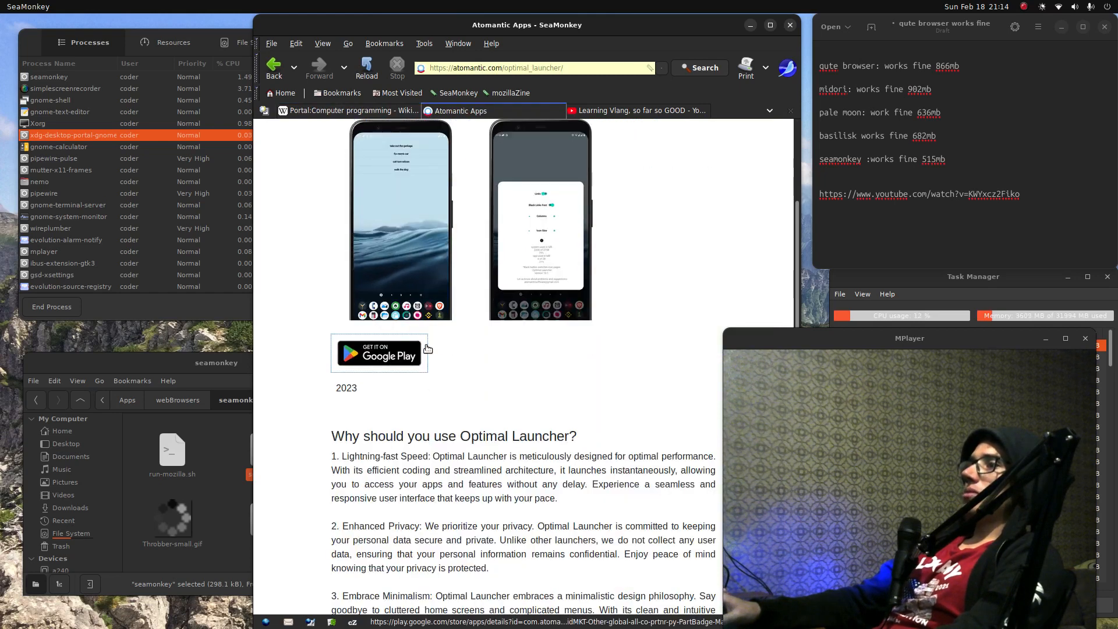
{"action": "scroll", "scroll_direction": "up", "scroll_amount": 3}
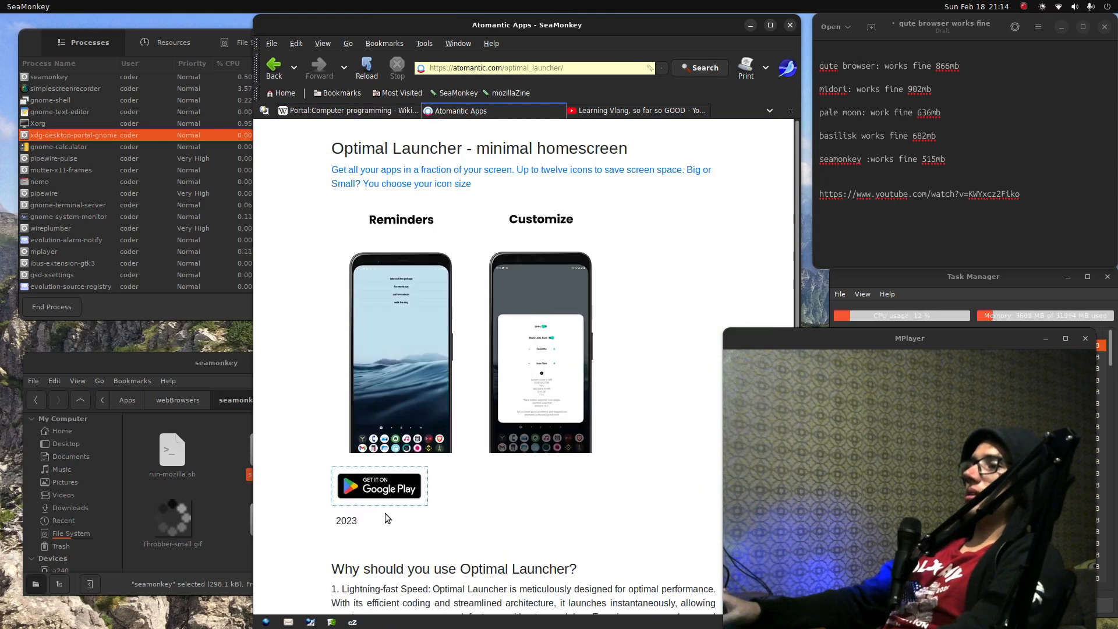
{"action": "left_click", "coordinate": [378, 486]}
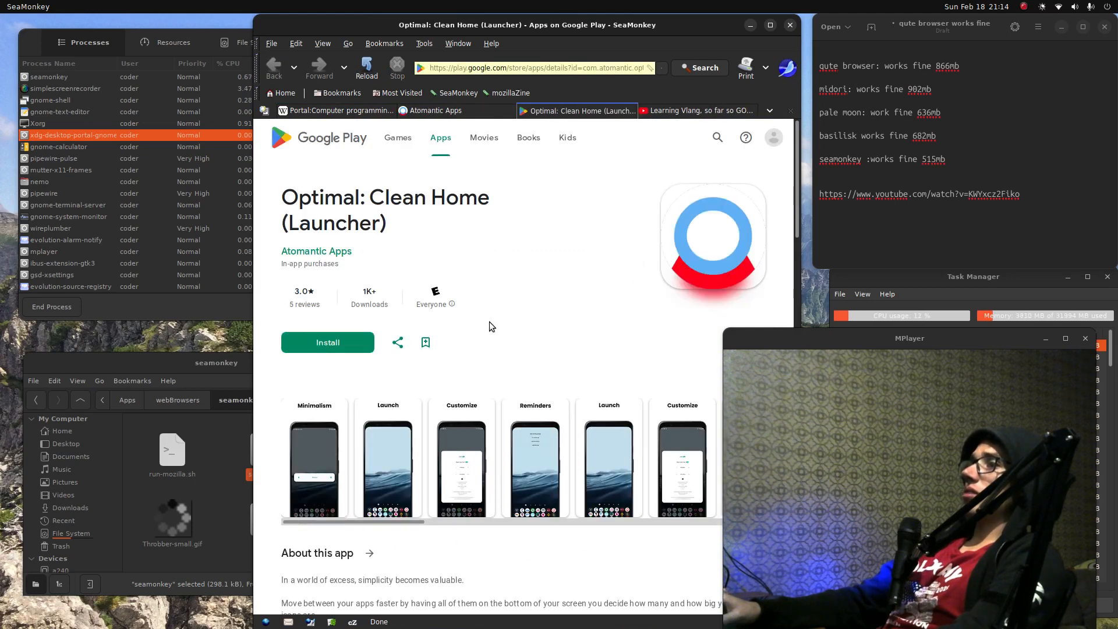
{"action": "scroll", "scroll_direction": "down", "scroll_amount": 3}
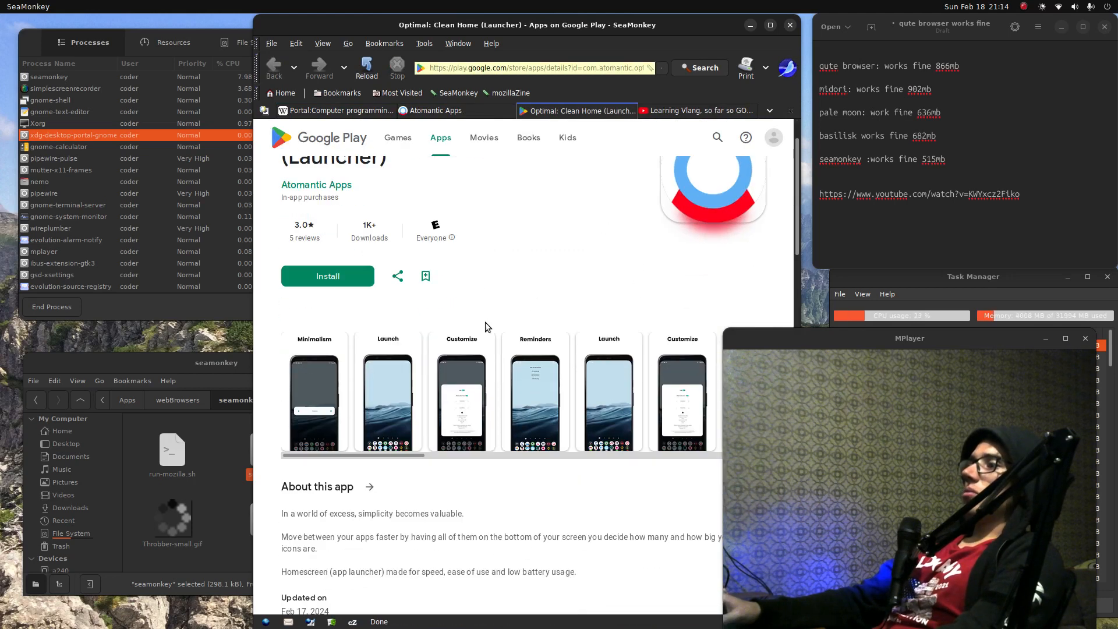
{"action": "scroll", "scroll_direction": "up", "scroll_amount": 3}
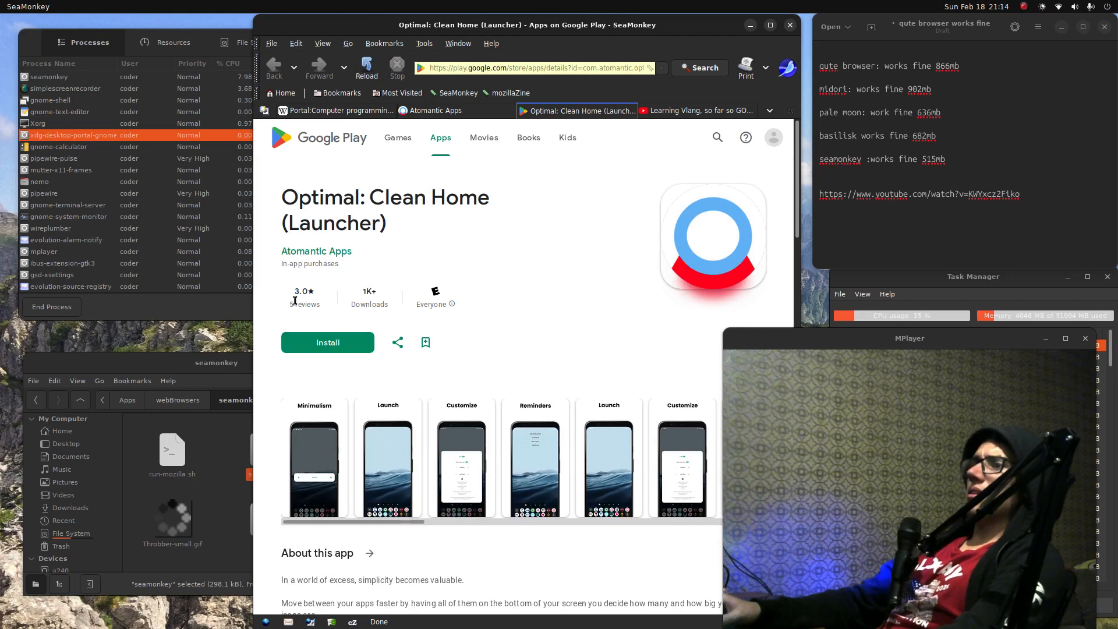
{"action": "scroll", "scroll_direction": "down", "scroll_amount": 3}
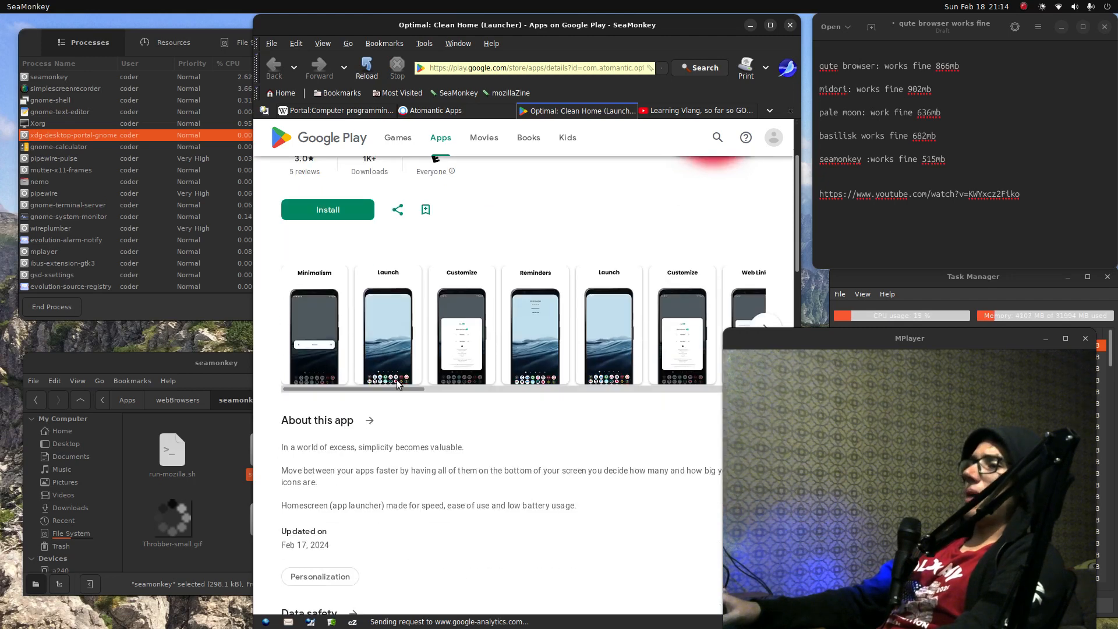
{"action": "scroll", "scroll_direction": "down", "scroll_amount": 3}
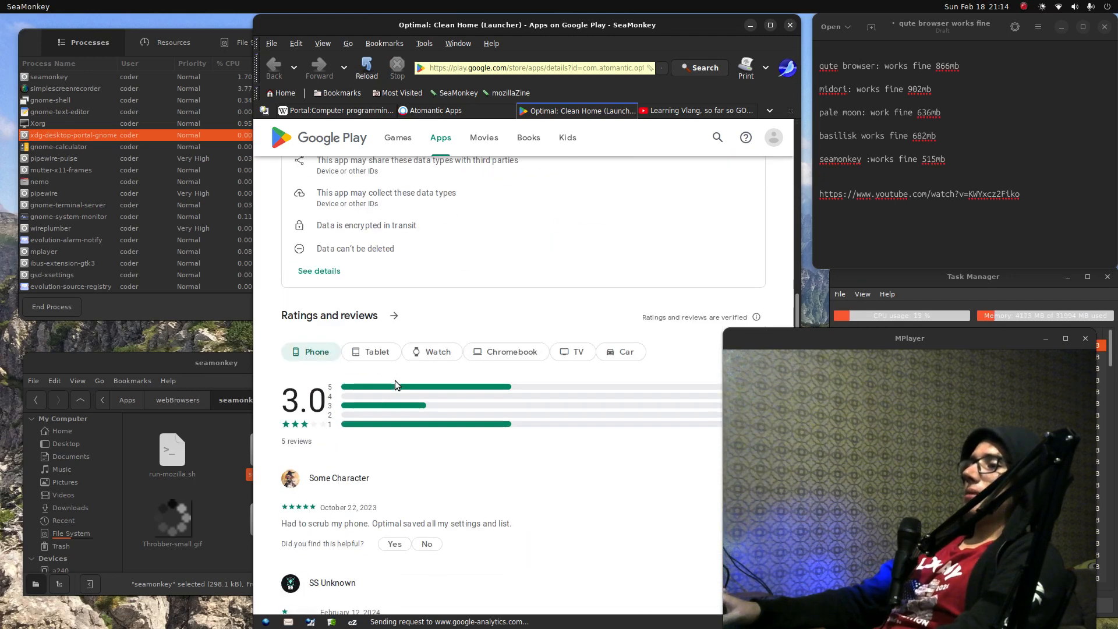
{"action": "scroll", "scroll_direction": "down", "scroll_amount": 3}
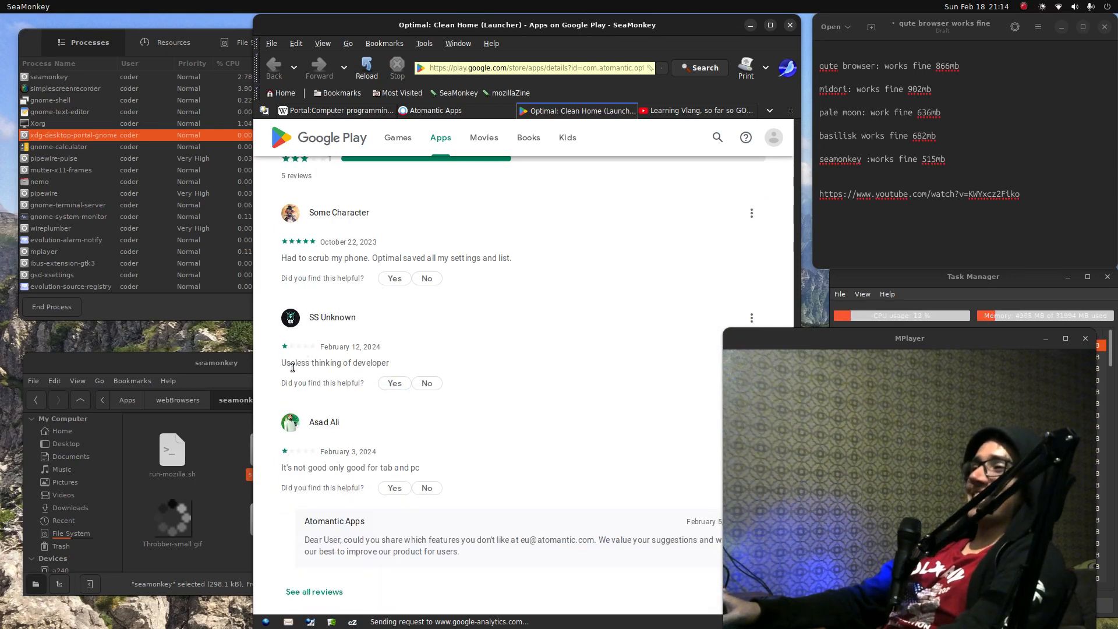
{"action": "mouse_move", "coordinate": [336, 477]}
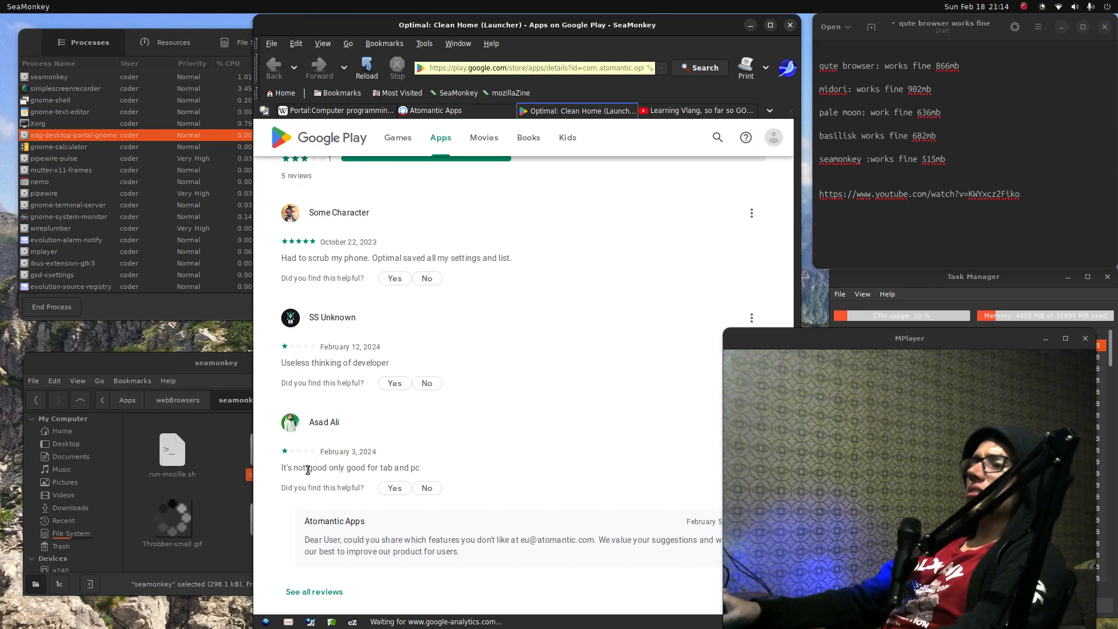
{"action": "scroll", "scroll_direction": "up", "scroll_amount": 3}
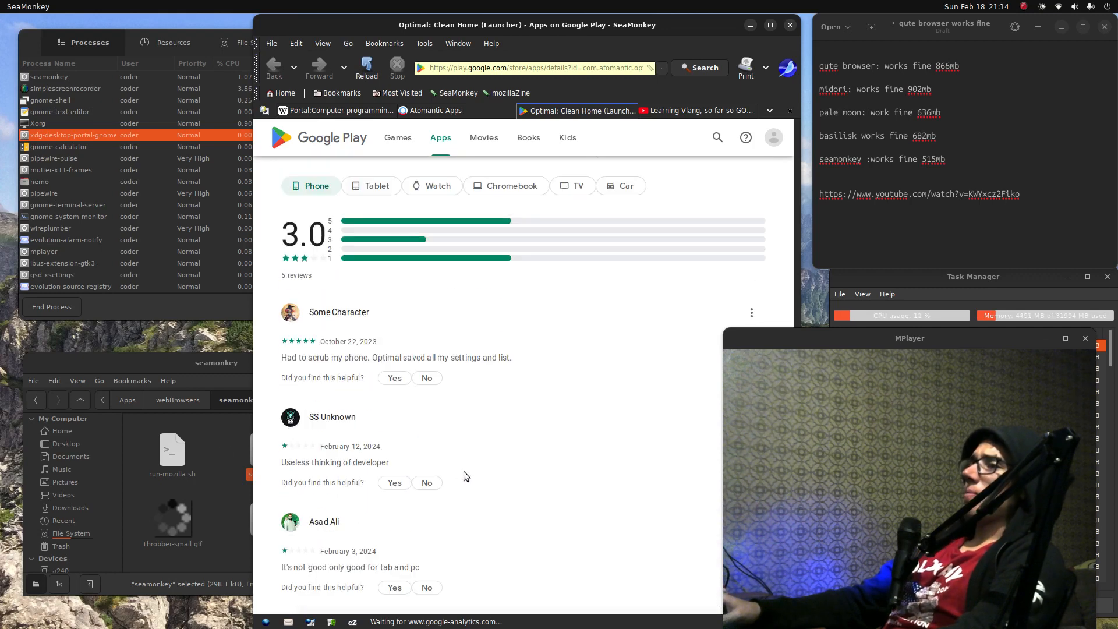
{"action": "scroll", "scroll_direction": "up", "scroll_amount": 3}
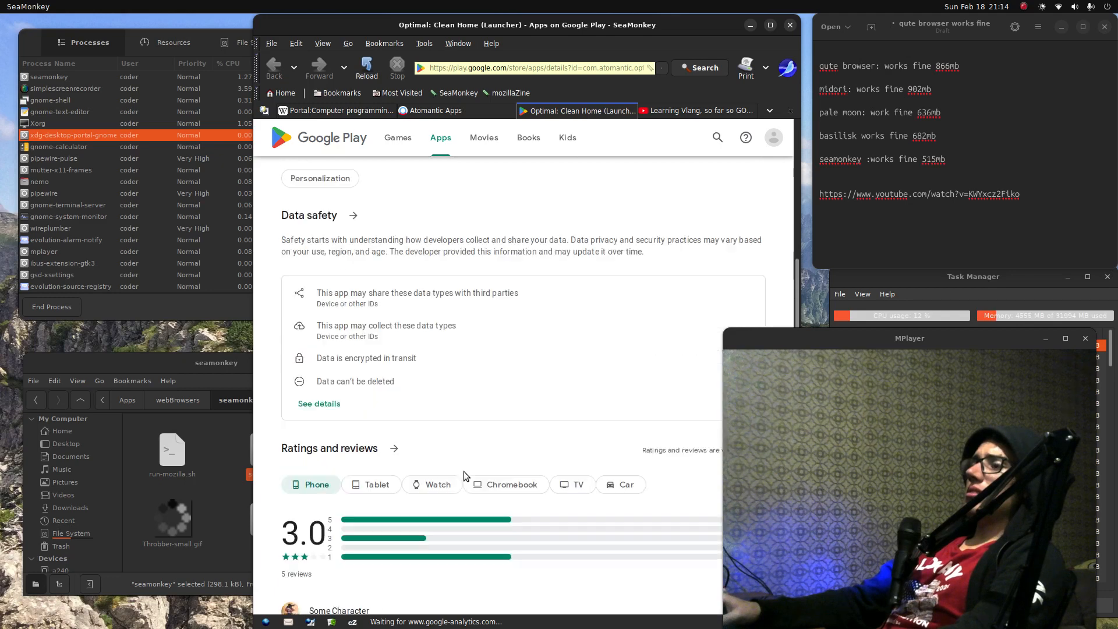
{"action": "scroll", "scroll_direction": "up", "scroll_amount": 3}
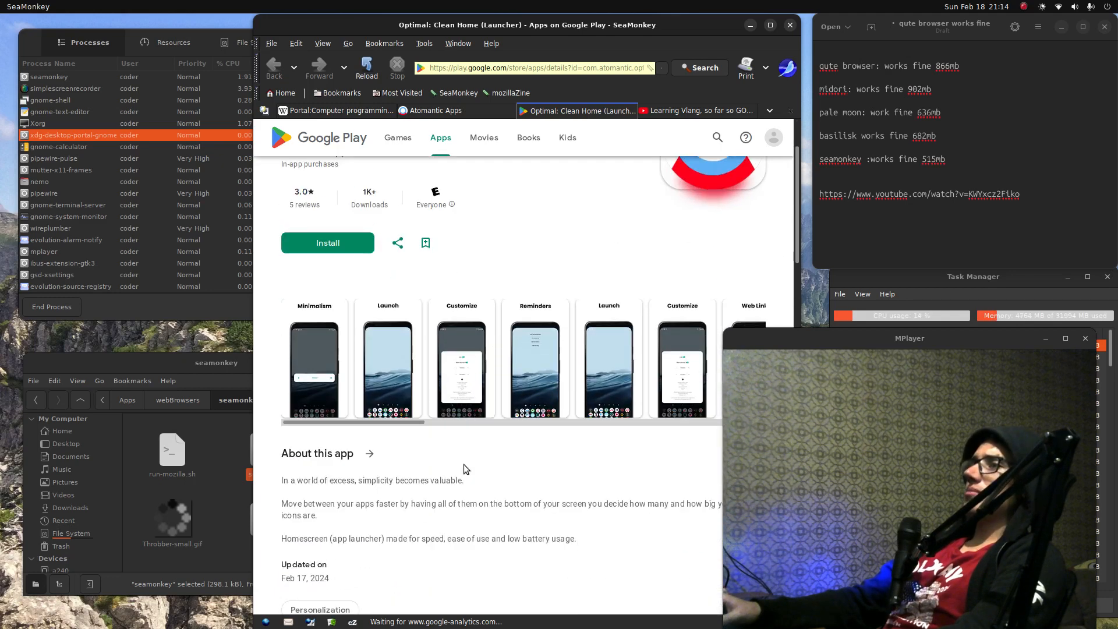
{"action": "scroll", "scroll_direction": "down", "scroll_amount": 3}
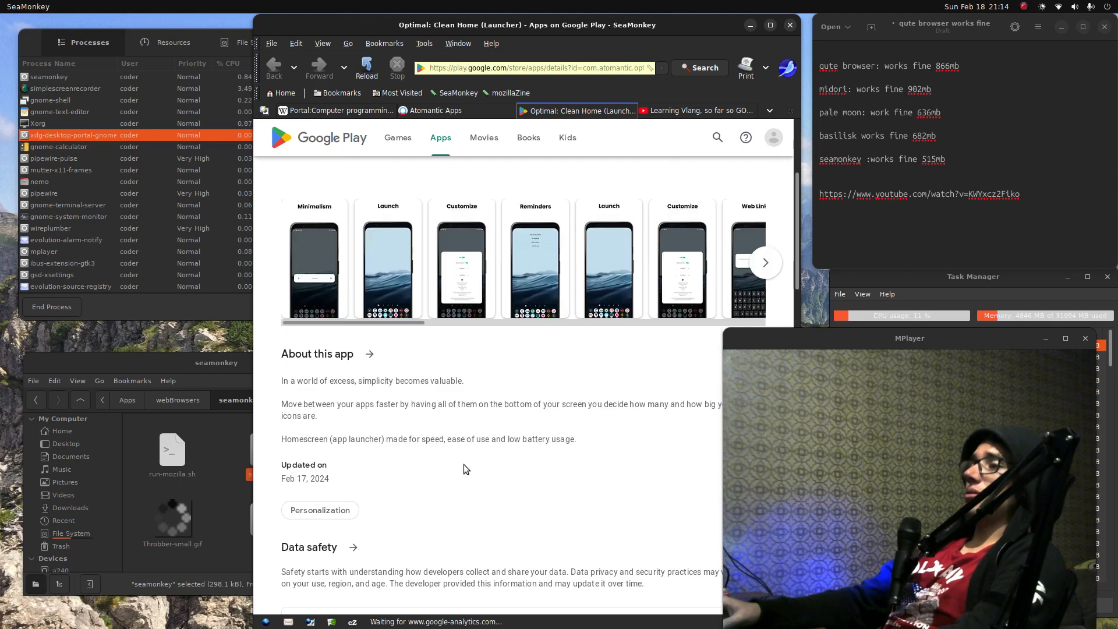
{"action": "scroll", "scroll_direction": "down", "scroll_amount": 3}
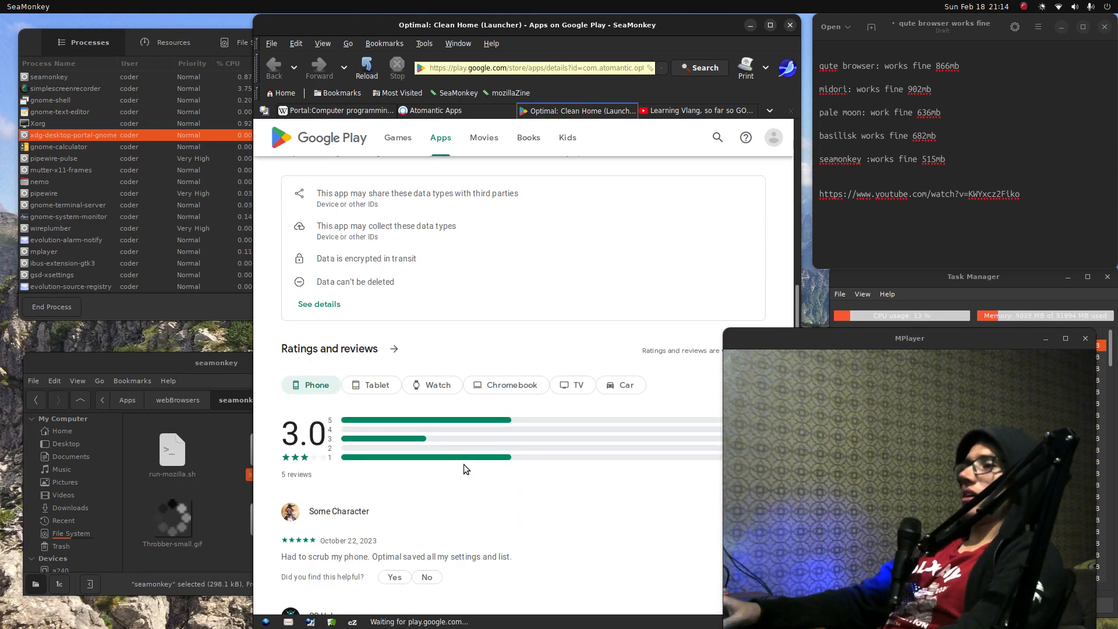
{"action": "scroll", "scroll_direction": "down", "scroll_amount": 3}
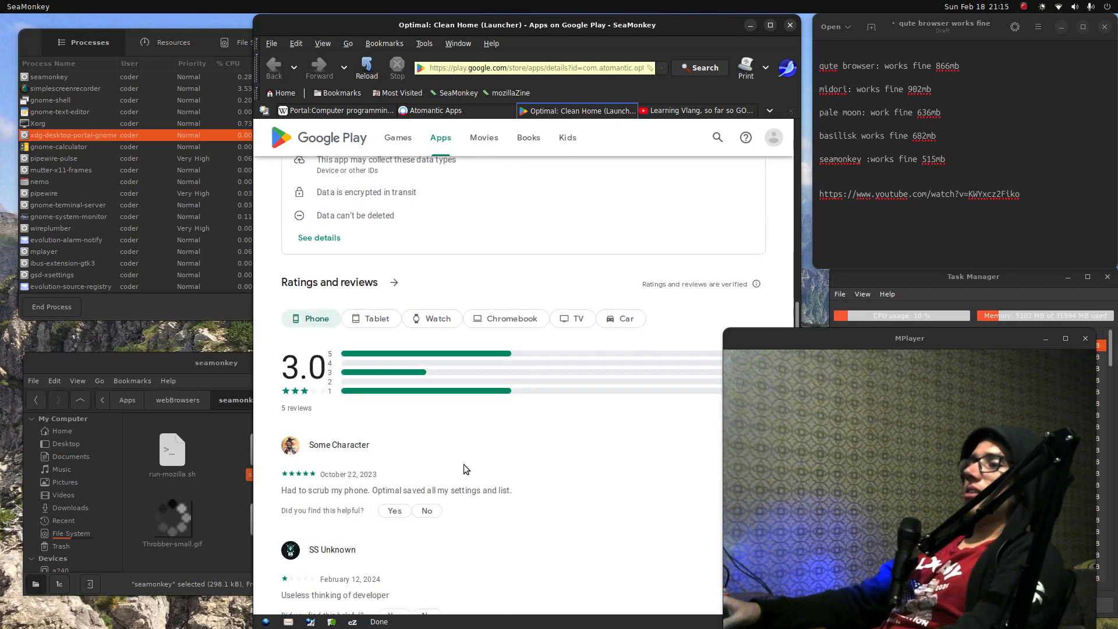
{"action": "scroll", "scroll_direction": "up", "scroll_amount": 3}
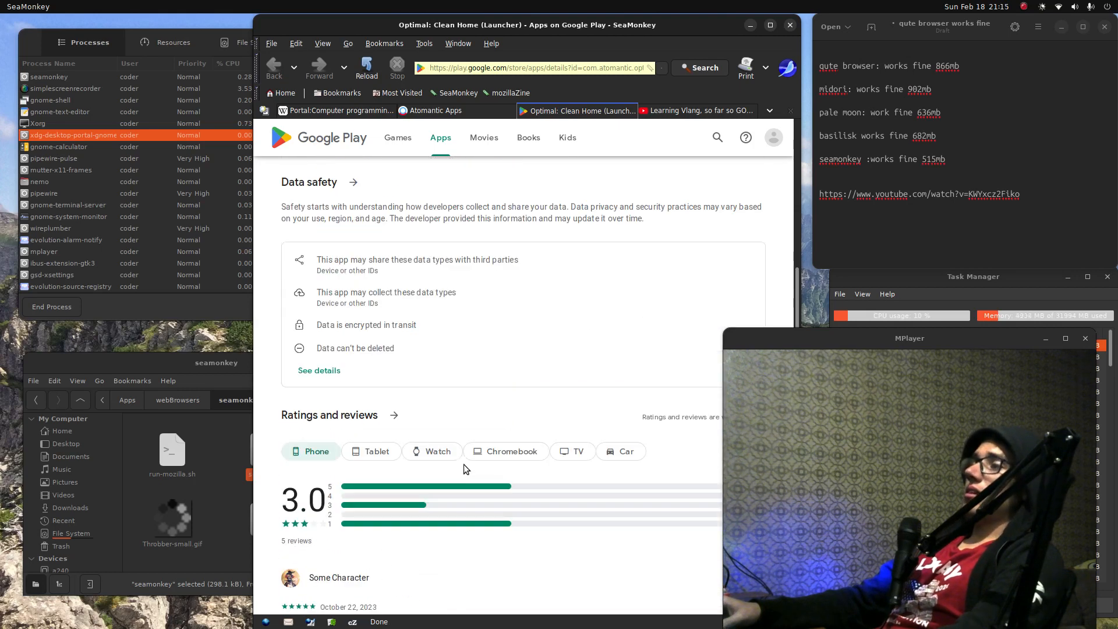
{"action": "scroll", "scroll_direction": "up", "scroll_amount": 3}
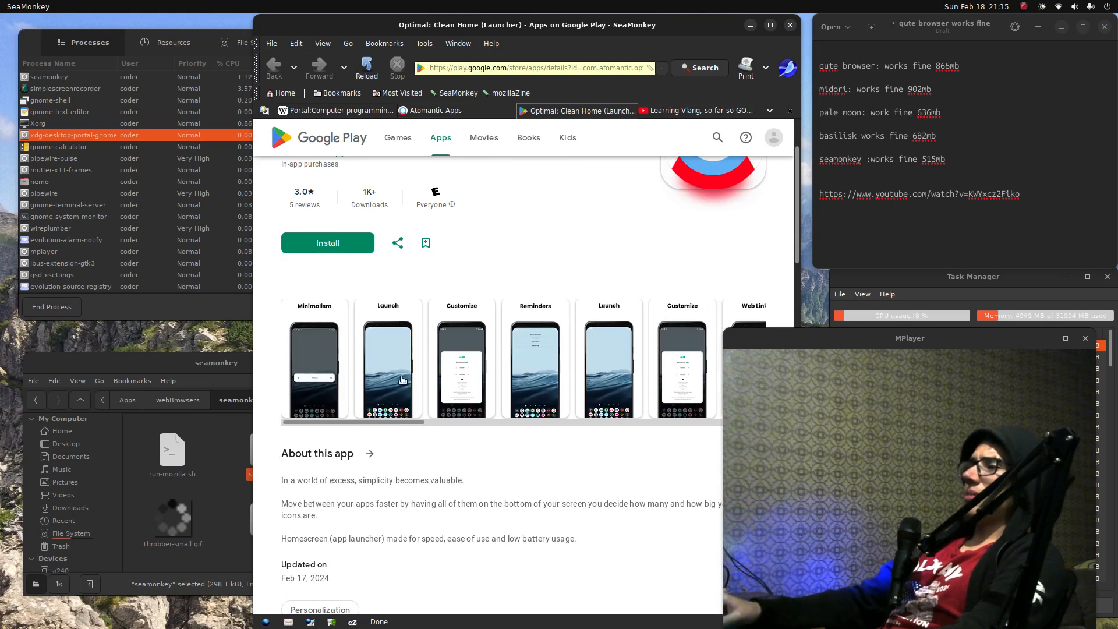
{"action": "mouse_move", "coordinate": [659, 118]}
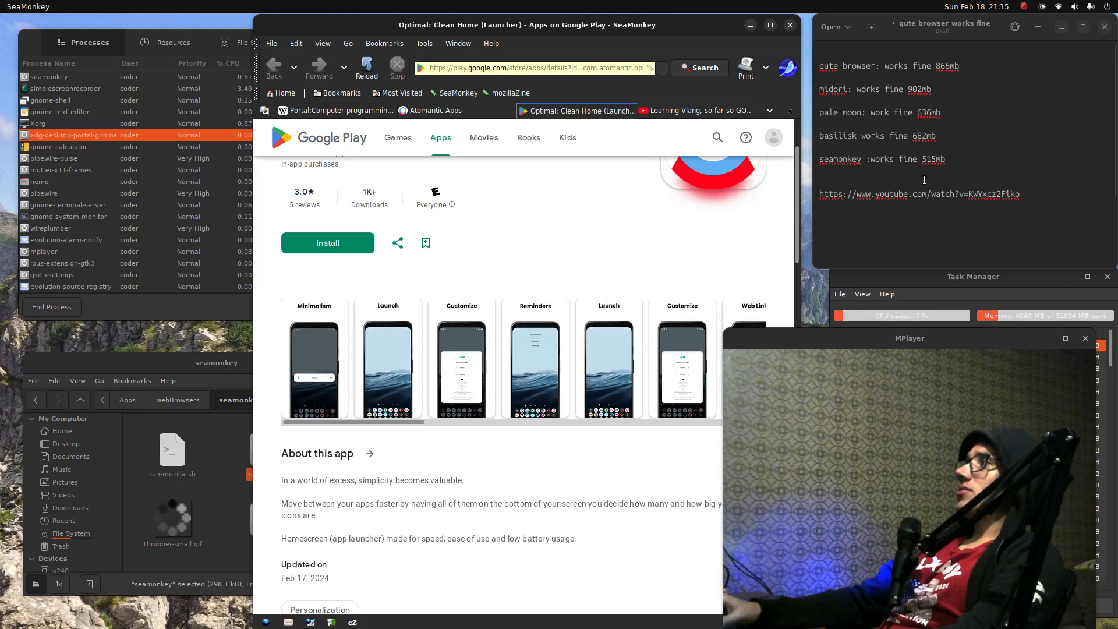
{"action": "scroll", "scroll_direction": "up", "scroll_amount": 3}
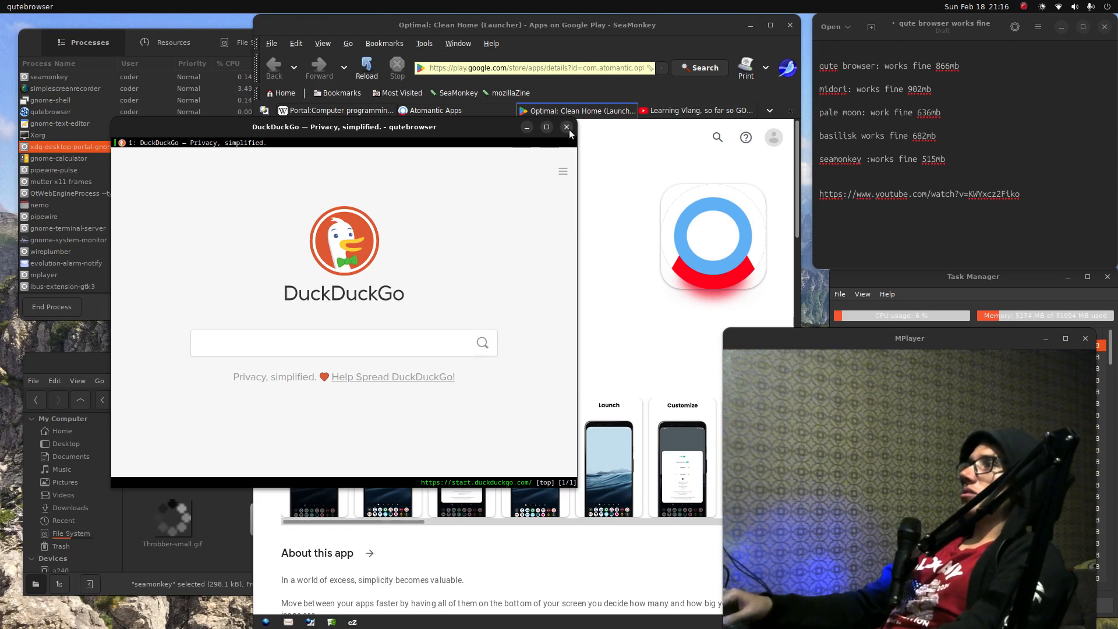
Close the qutebrowser DuckDuckGo window
{"action": "left_click", "coordinate": [566, 127]}
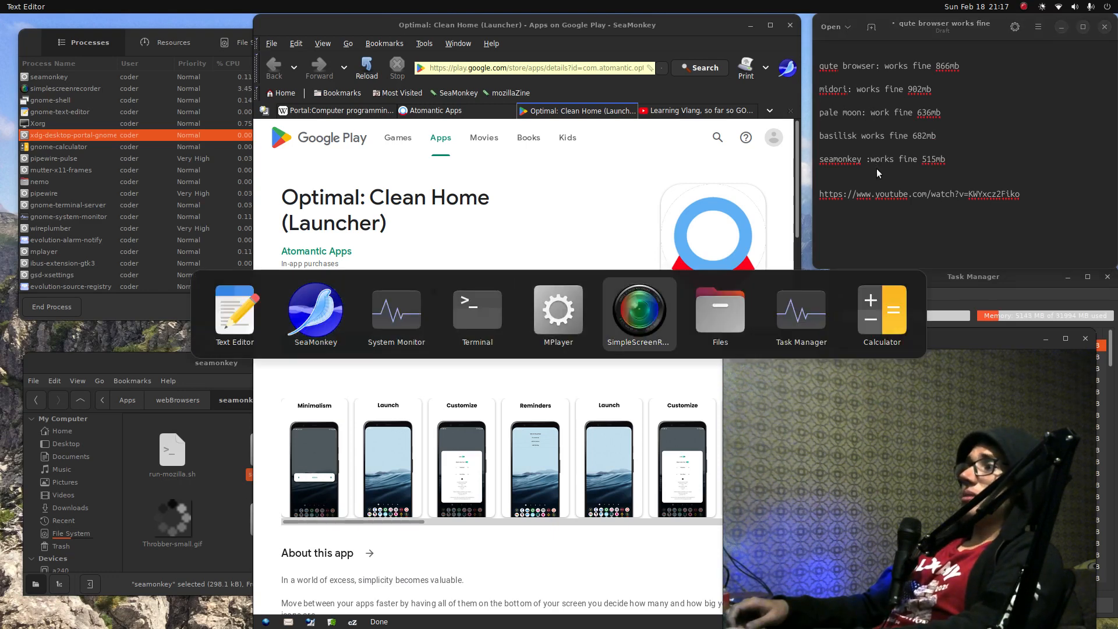
Bring the SimpleScreenRecorder window forward from the app switcher
{"action": "left_click", "coordinate": [637, 307]}
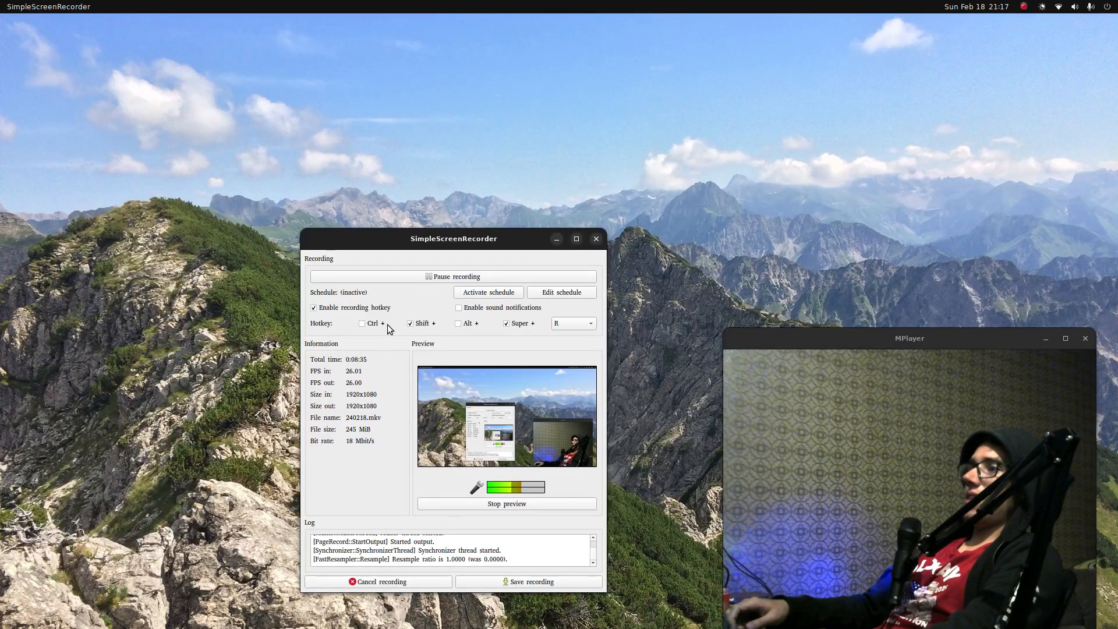